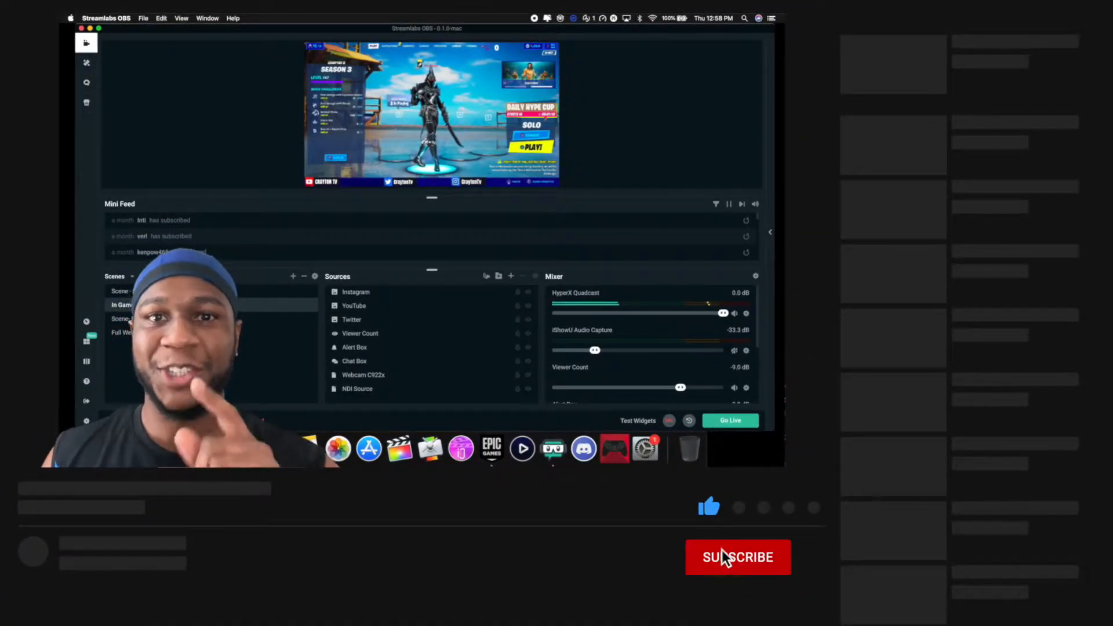
- Bring up the Add Source catalogue for the In Game scene
{"action": "left_click", "coordinate": [737, 557]}
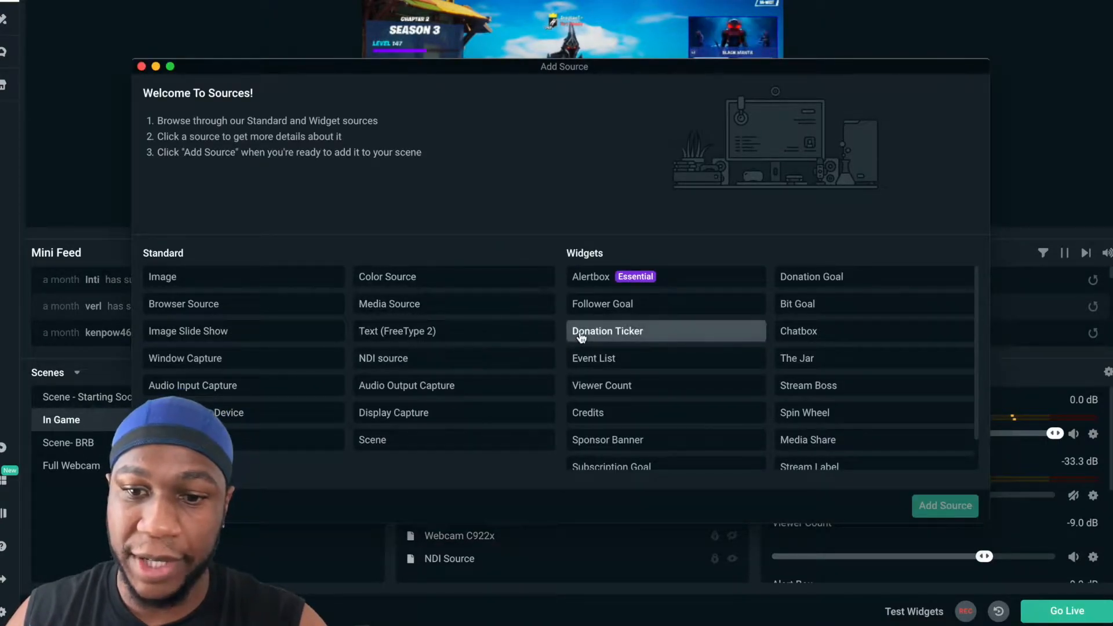
{"action": "mouse_move", "coordinate": [515, 251]}
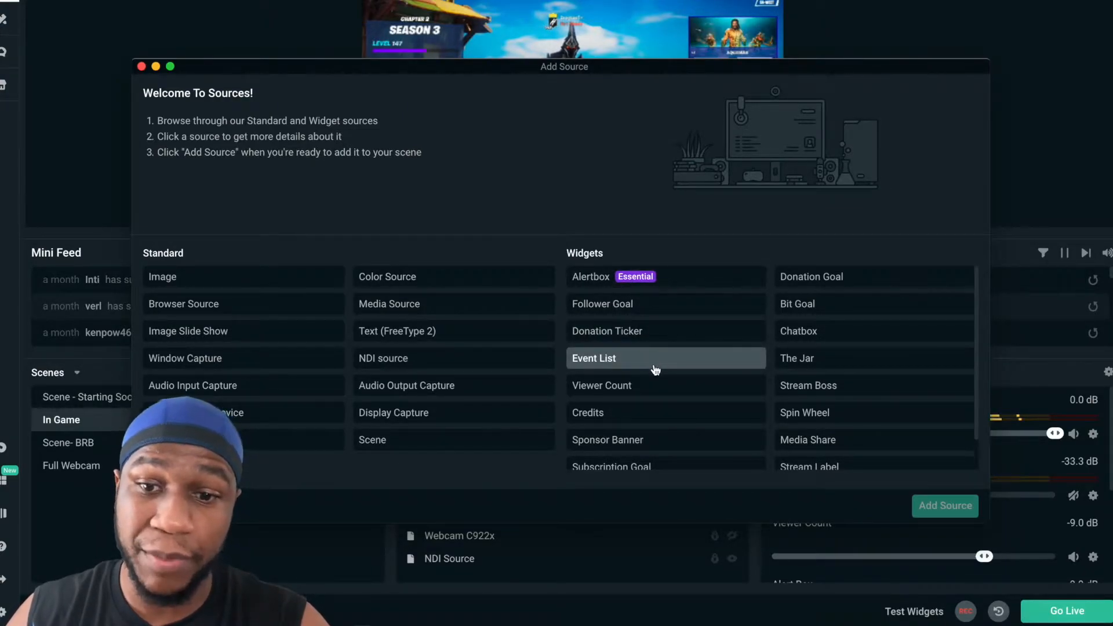
{"action": "scroll", "scroll_direction": "down", "scroll_amount": 3}
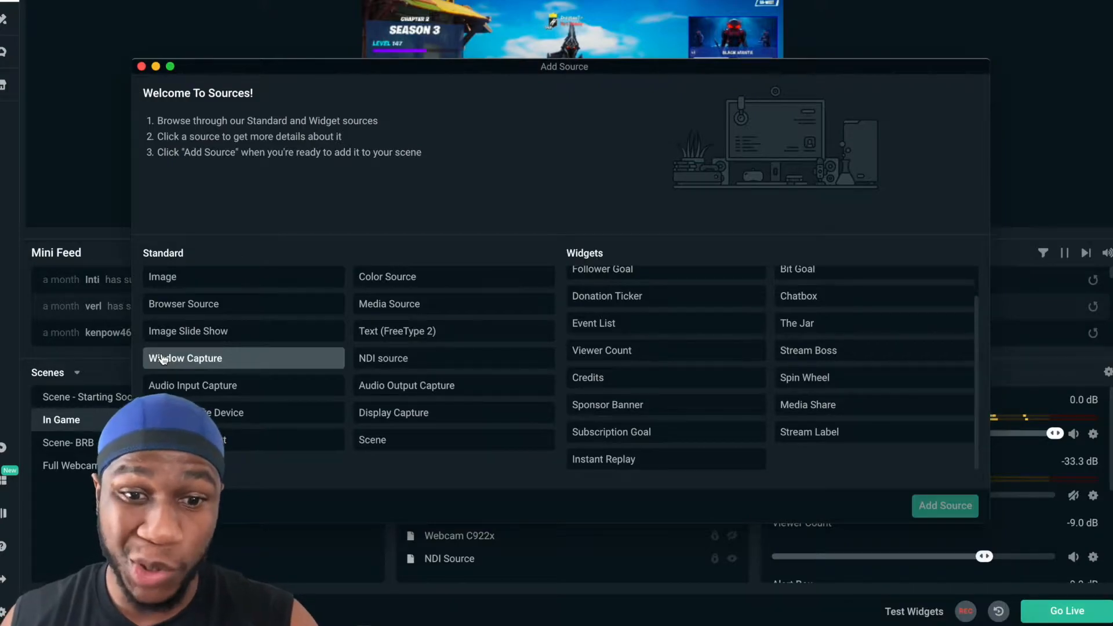
- Name a Window Capture source, point it at the Streamlabs settings window, then cancel back to the editor
{"action": "left_click", "coordinate": [186, 358]}
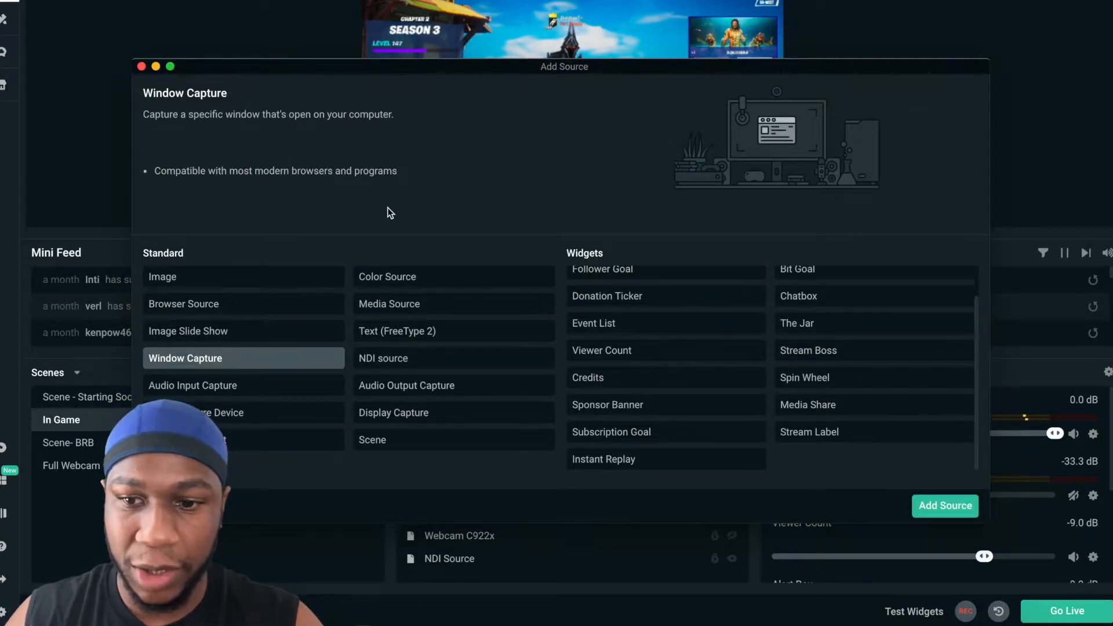
{"action": "left_click", "coordinate": [945, 505]}
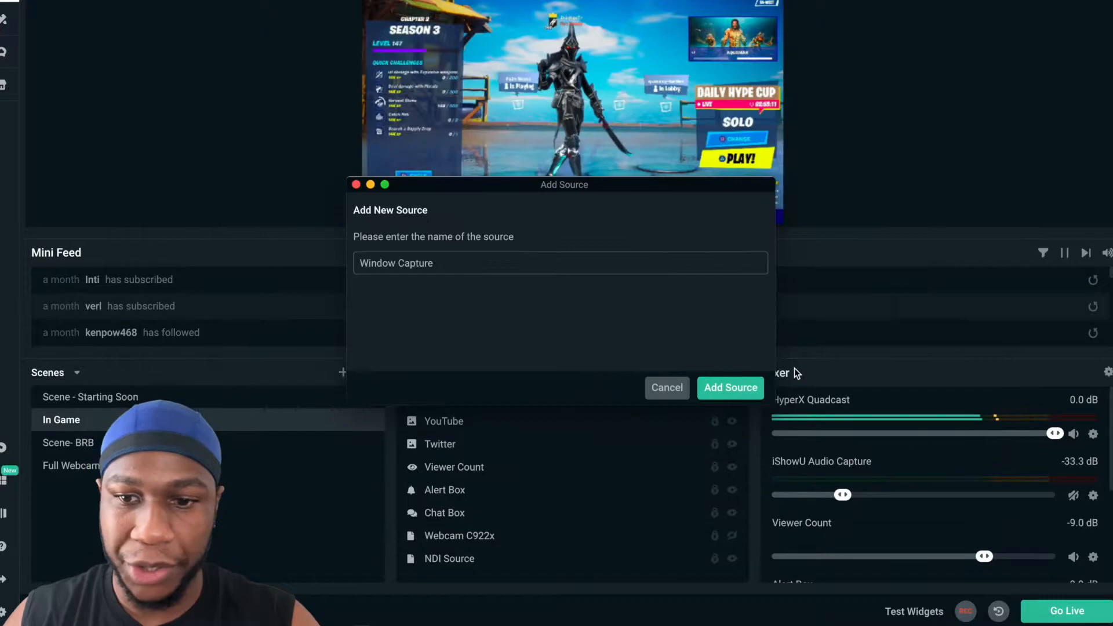
{"action": "left_click", "coordinate": [729, 387]}
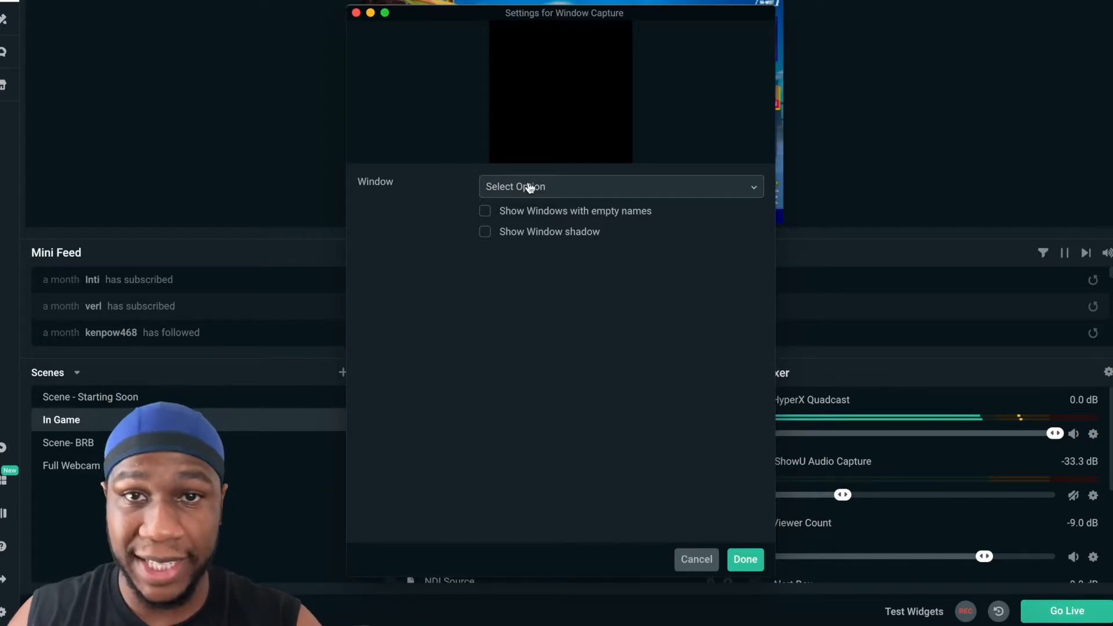
{"action": "left_click", "coordinate": [620, 185]}
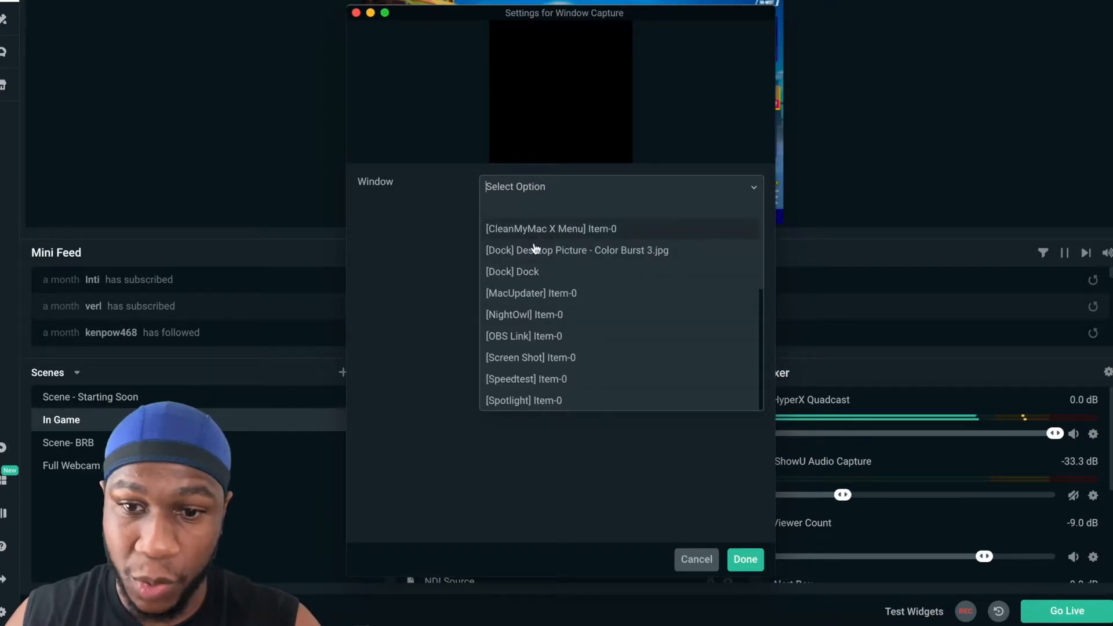
{"action": "scroll", "scroll_direction": "down", "scroll_amount": 3}
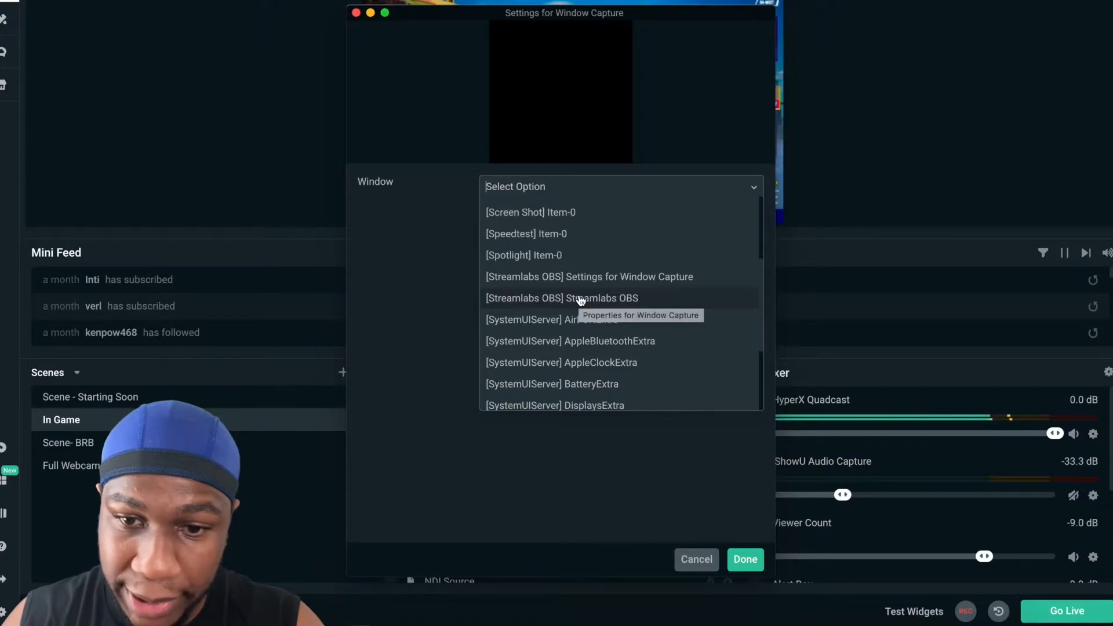
{"action": "left_click", "coordinate": [589, 276]}
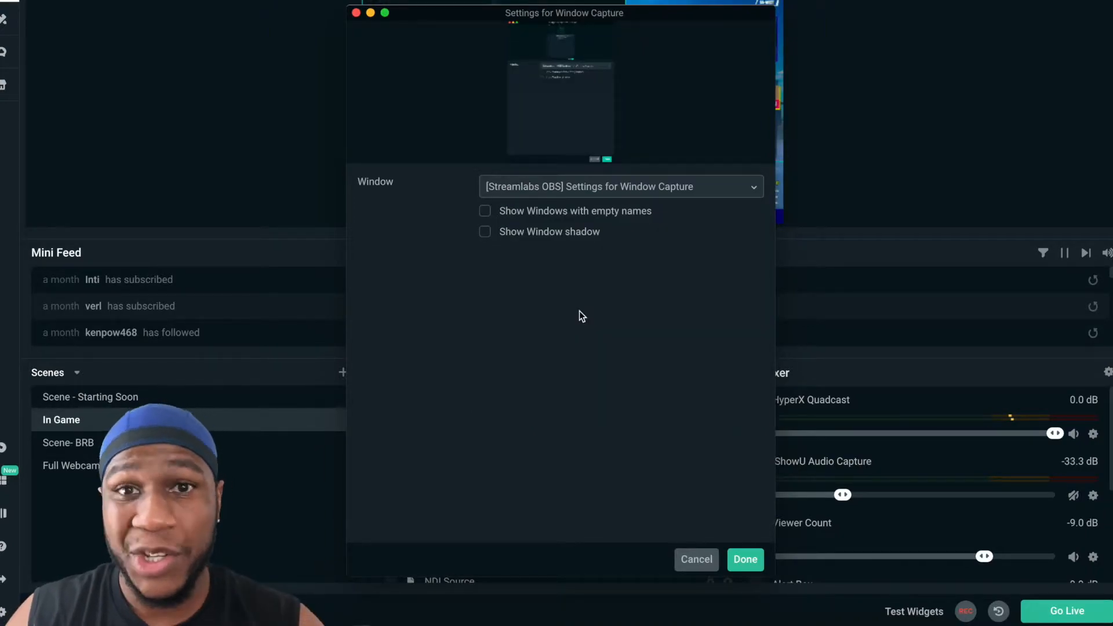
{"action": "mouse_move", "coordinate": [511, 239]}
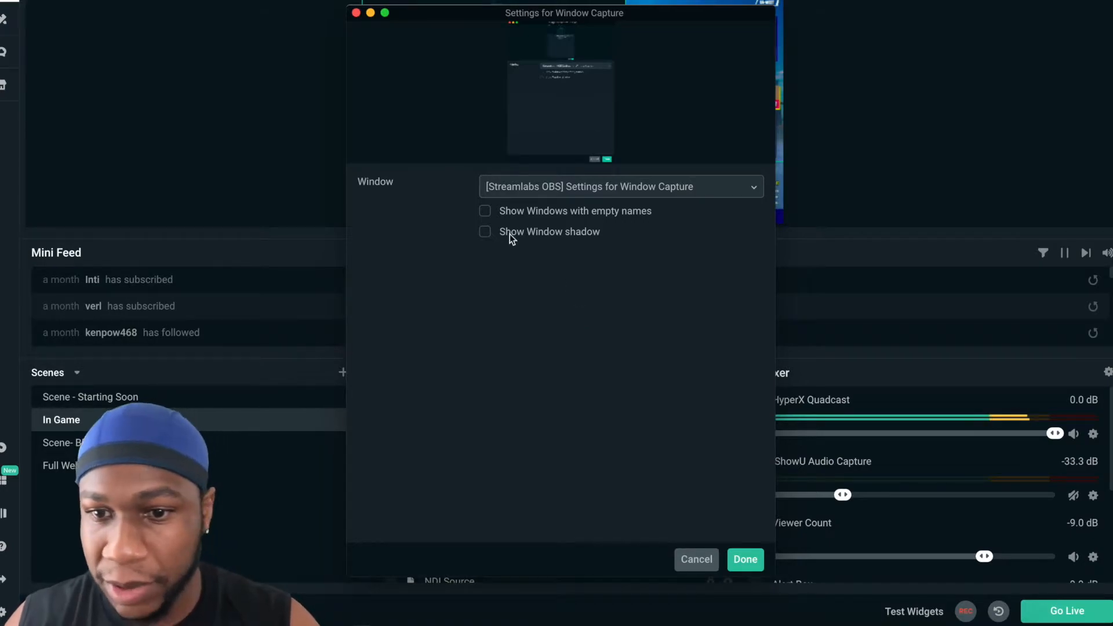
{"action": "left_click", "coordinate": [744, 559]}
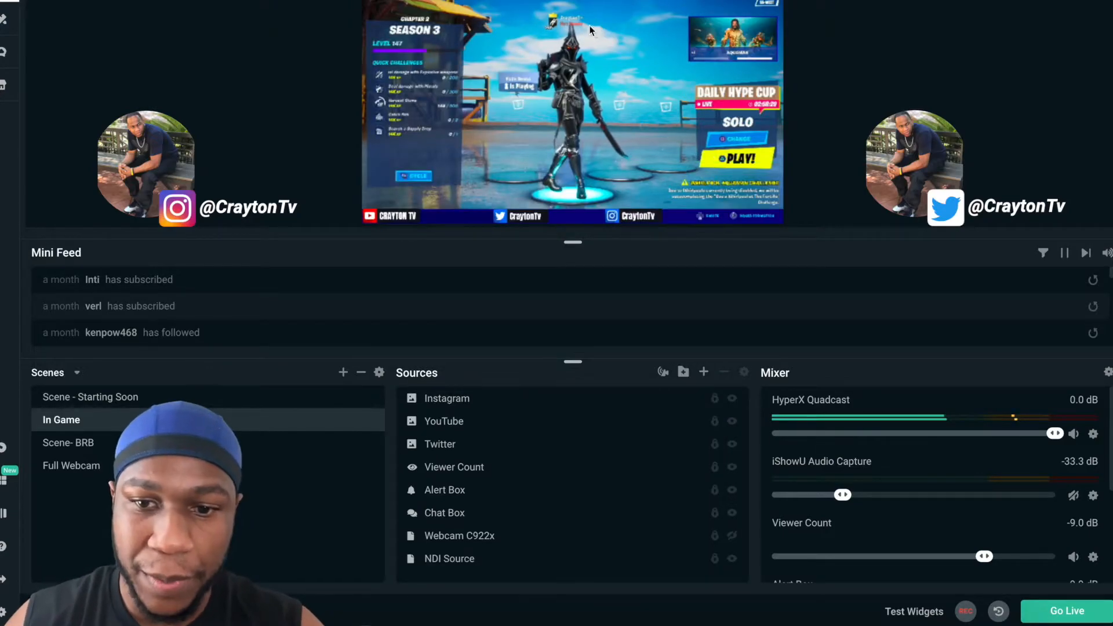
- Choose Display Capture from the source catalogue and reach its naming prompt
{"action": "left_click", "coordinate": [704, 372]}
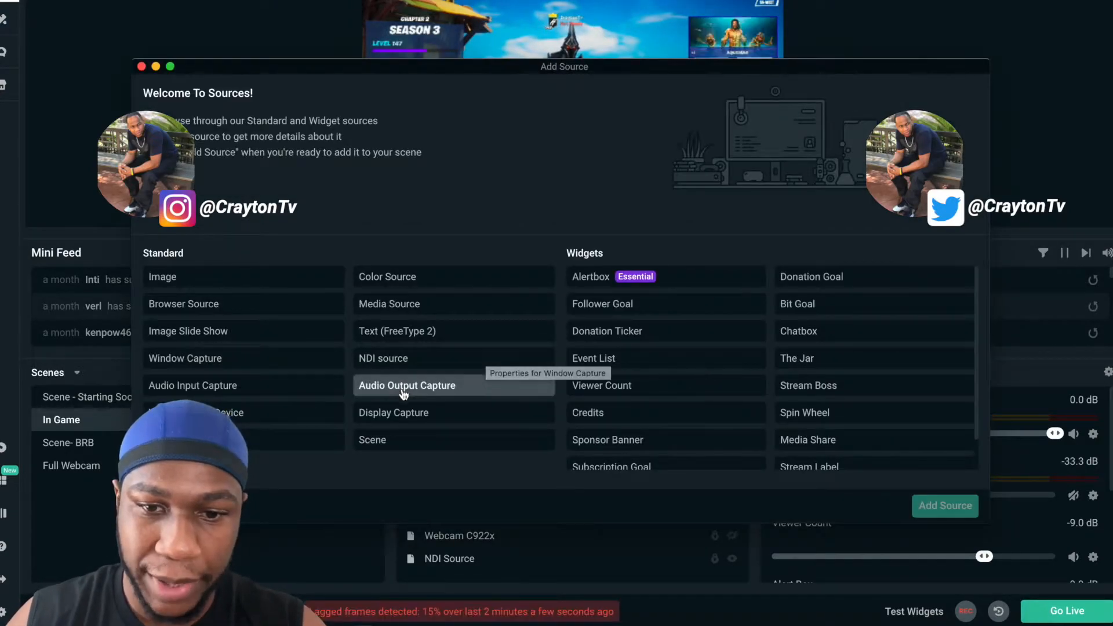
{"action": "left_click", "coordinate": [394, 413]}
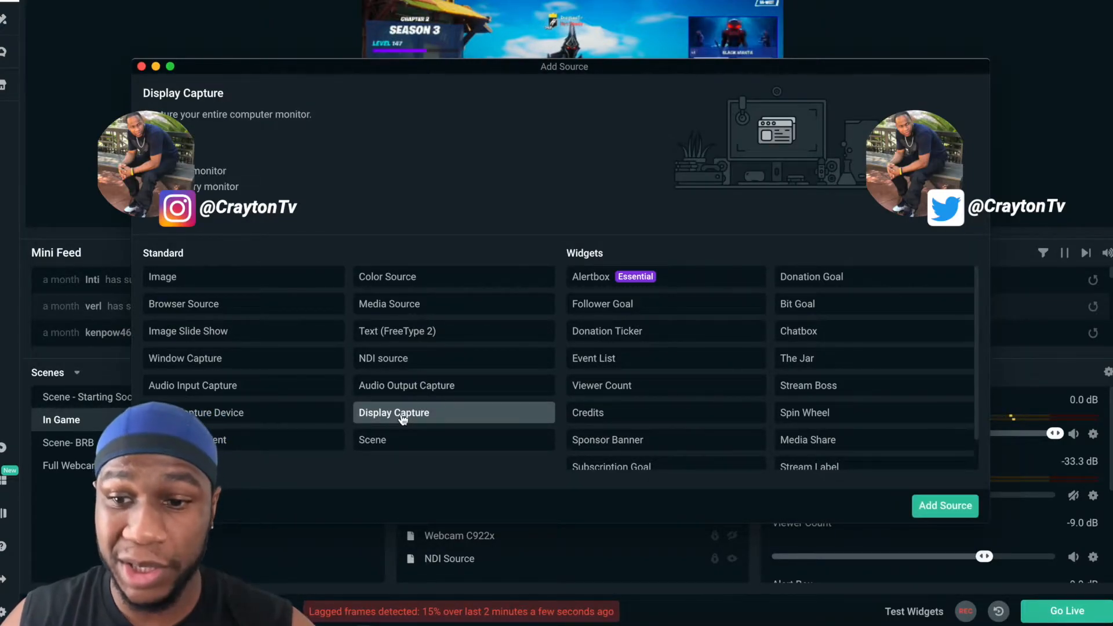
{"action": "mouse_move", "coordinate": [944, 506]}
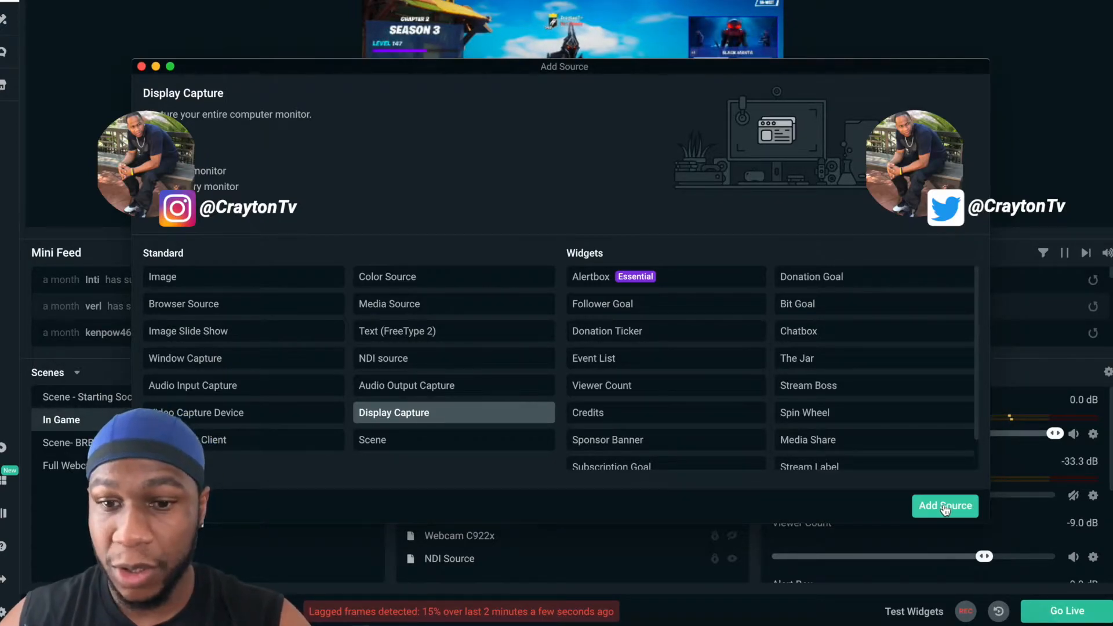
{"action": "left_click", "coordinate": [944, 505]}
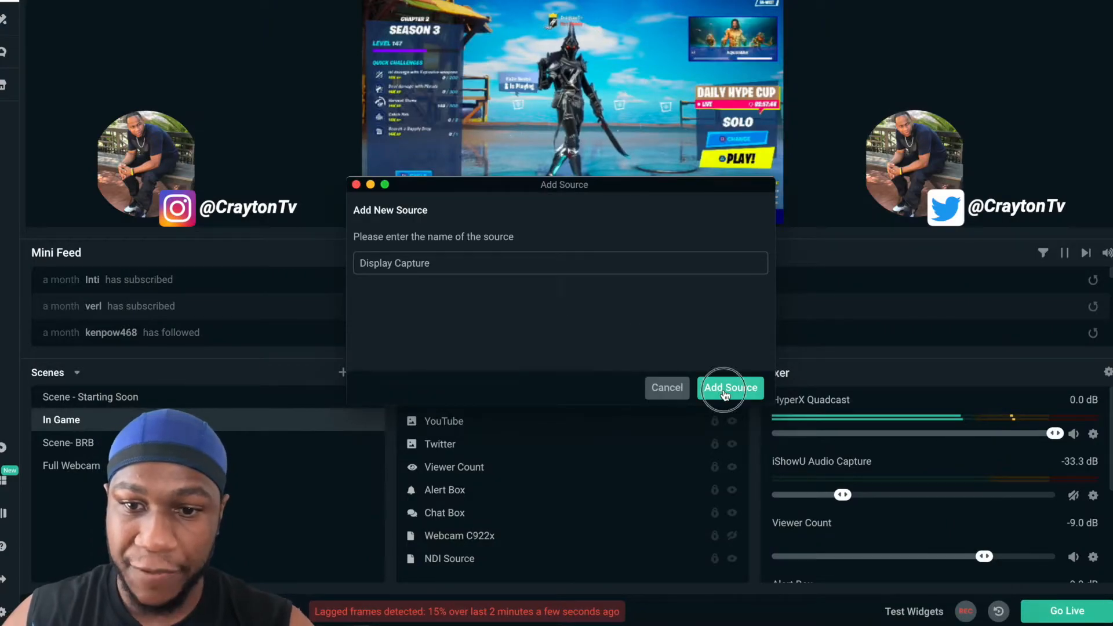
- Accept the name Display Capture and set it to display 0 before abandoning it
{"action": "left_click", "coordinate": [730, 387]}
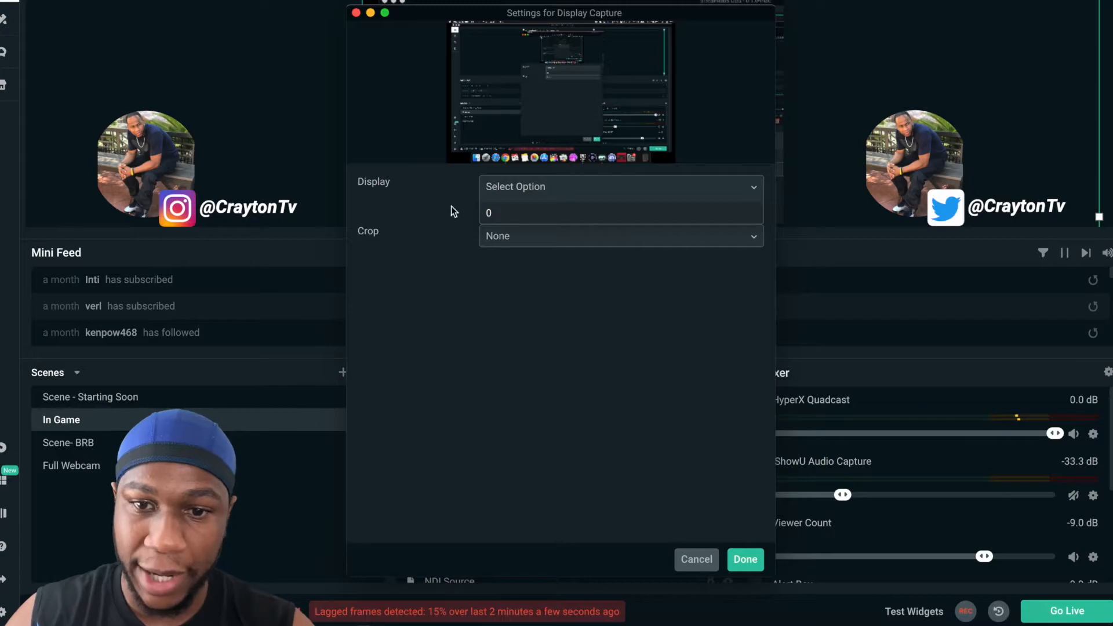
{"action": "left_click", "coordinate": [619, 185]}
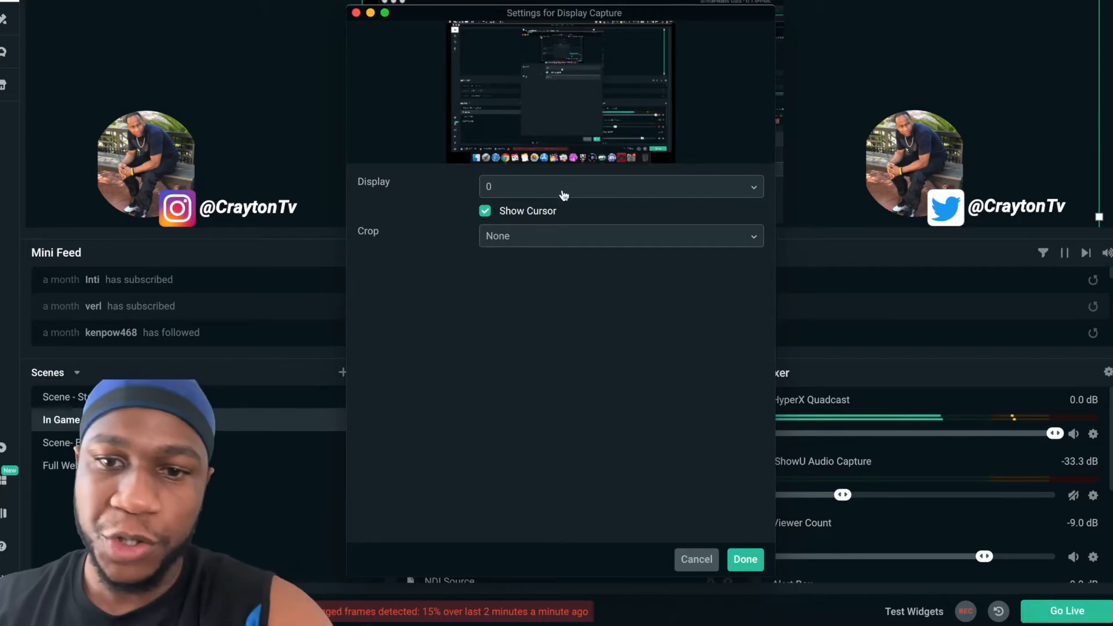
{"action": "left_click", "coordinate": [619, 186]}
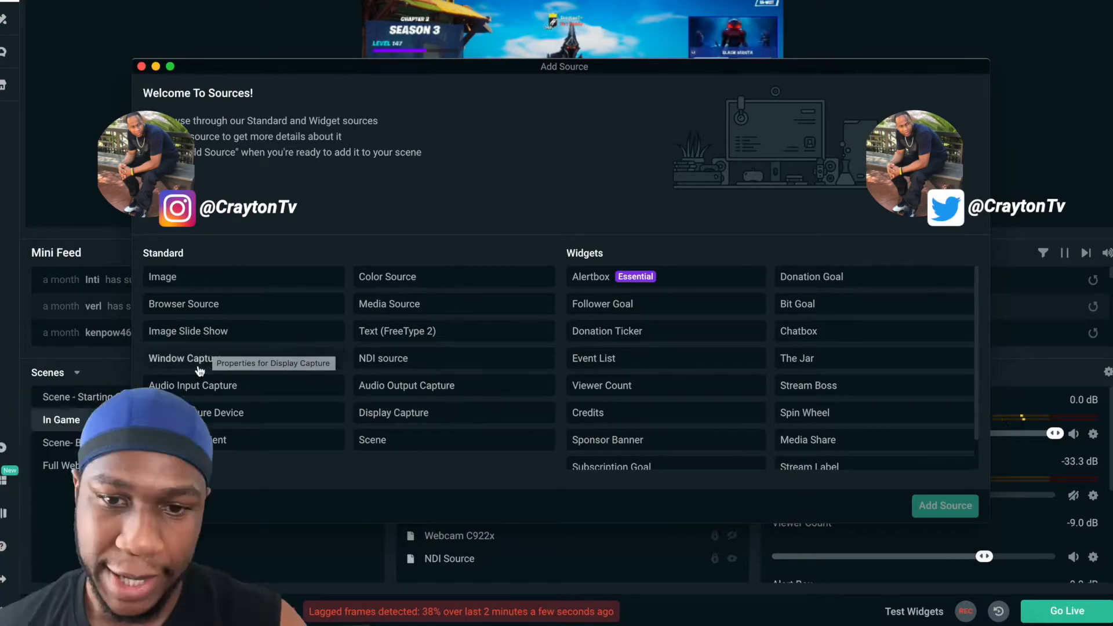
- Add a Display Capture source named Display Capture showing the desktop with the Instagram page
{"action": "left_click", "coordinate": [185, 358]}
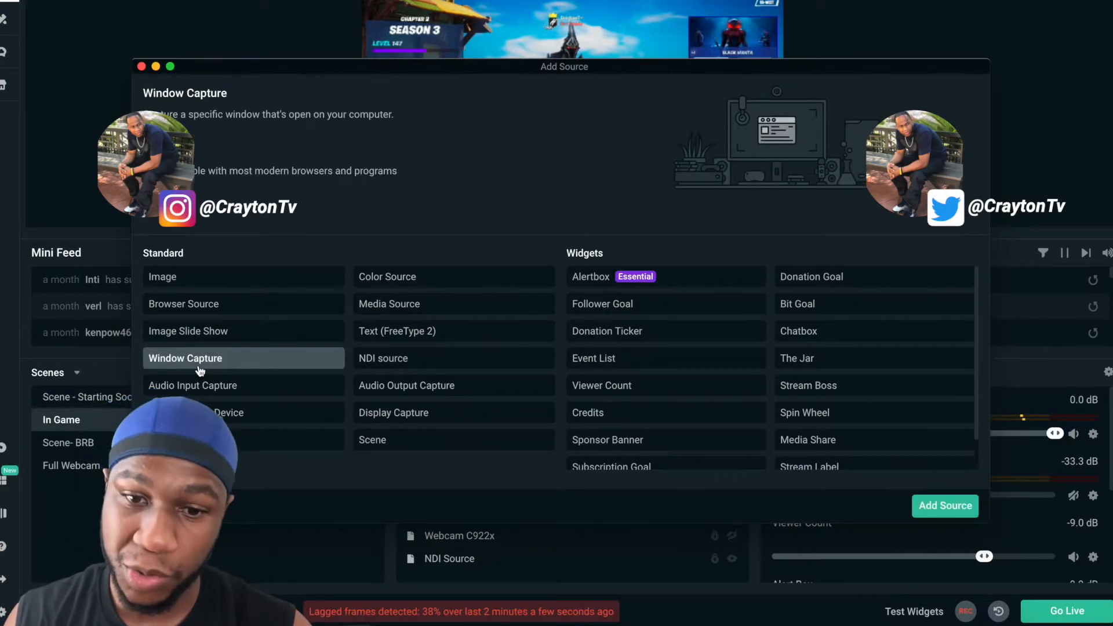
{"action": "mouse_move", "coordinate": [194, 127]}
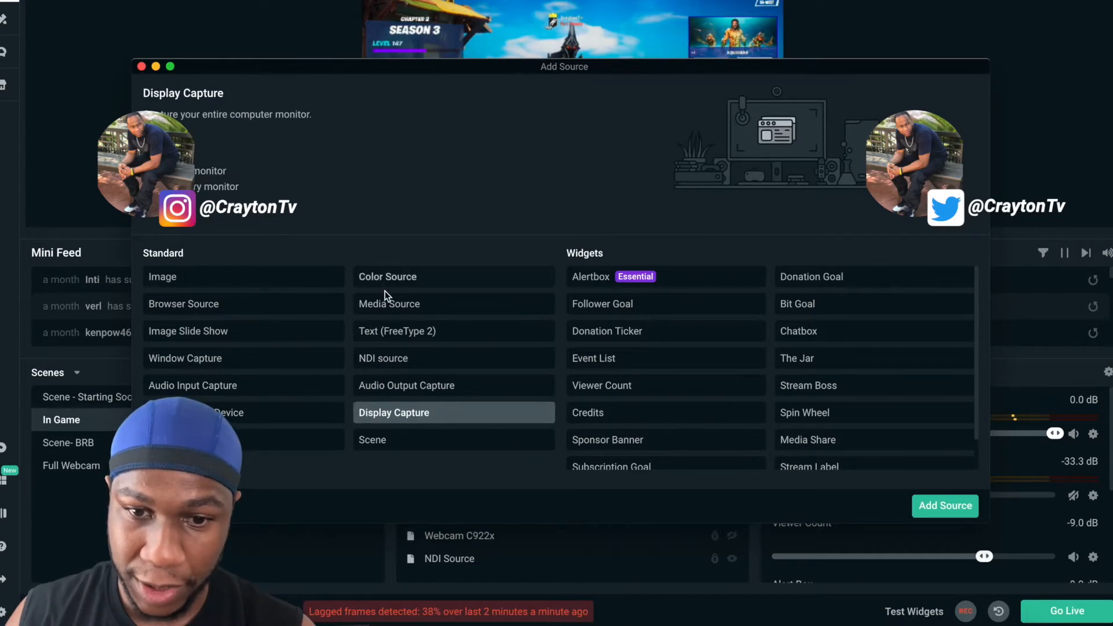
{"action": "left_click", "coordinate": [945, 505]}
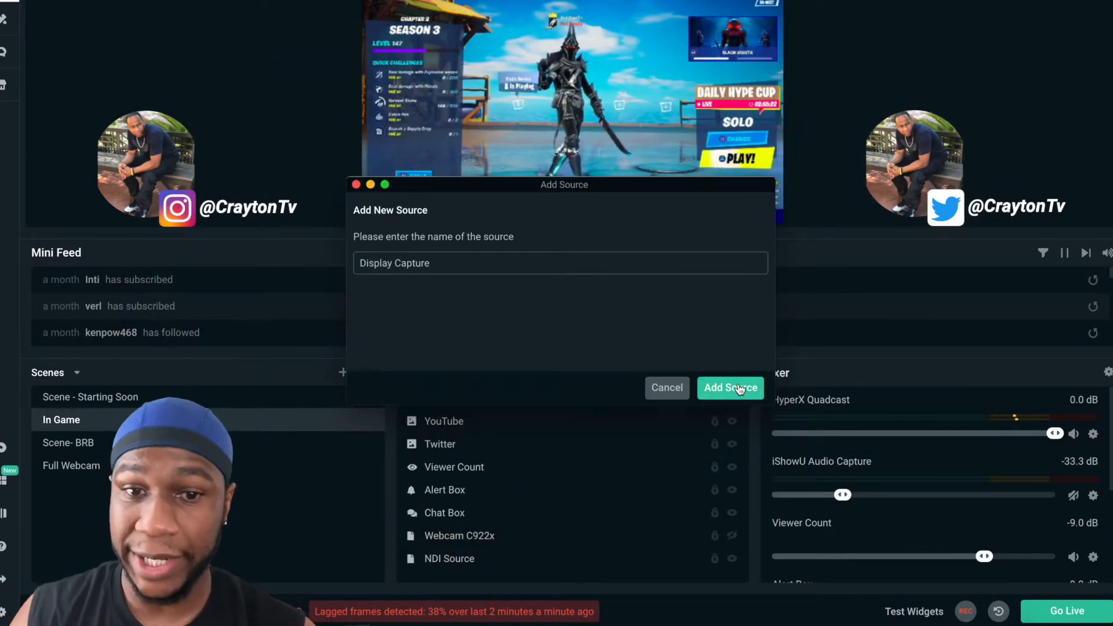
{"action": "left_click", "coordinate": [729, 387]}
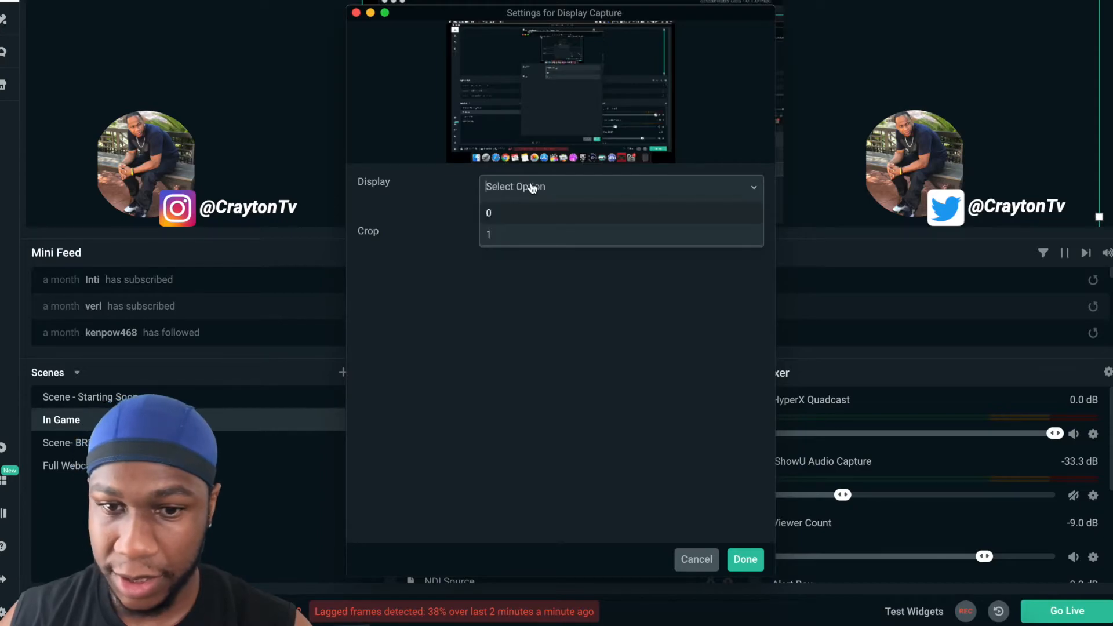
{"action": "left_click", "coordinate": [744, 559]}
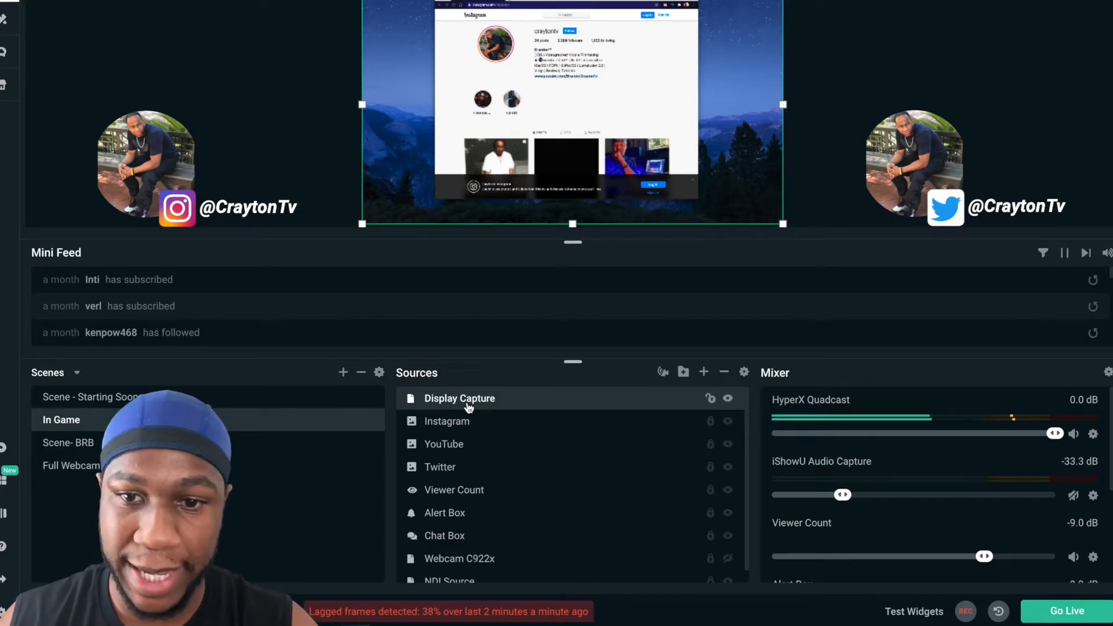
- Remove the Display Capture source from the In Game scene
{"action": "right_click", "coordinate": [459, 398]}
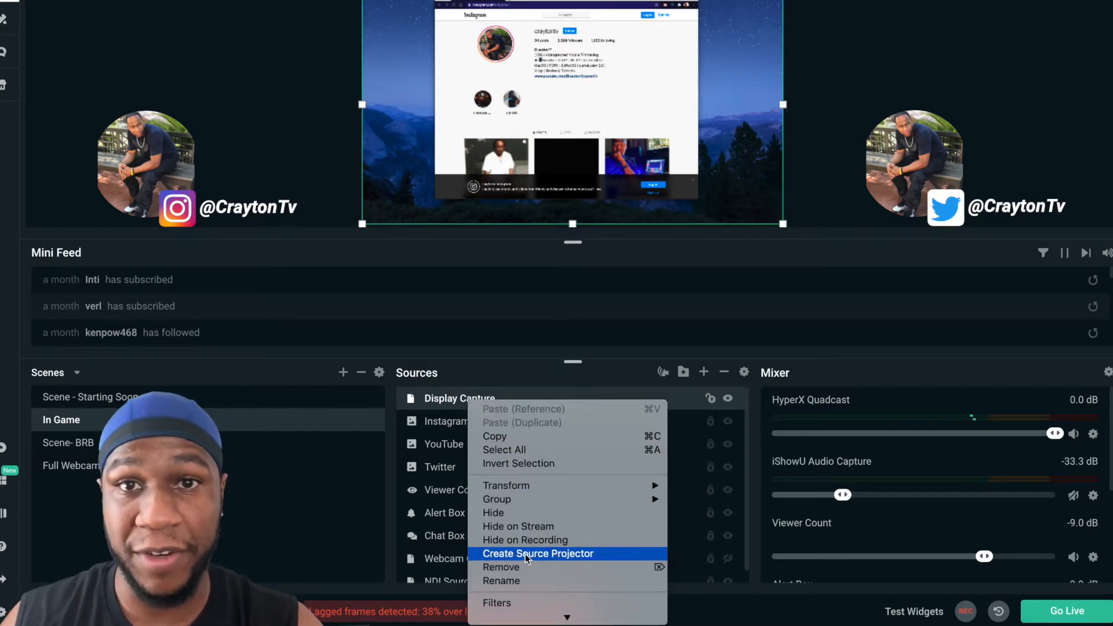
{"action": "left_click", "coordinate": [536, 554]}
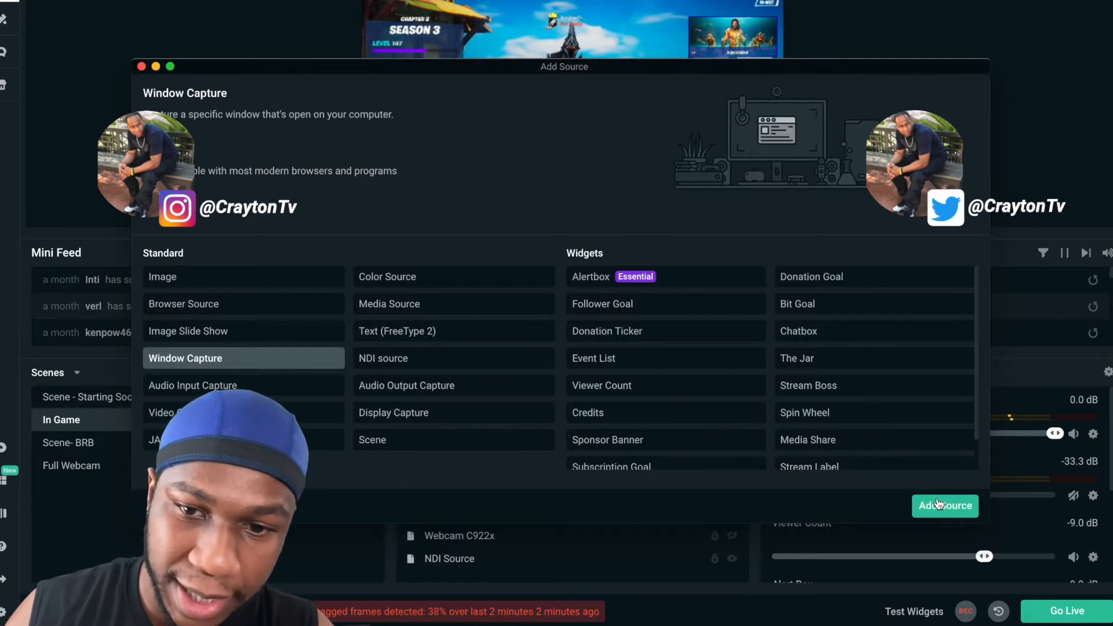
- Add a Window Capture source named Window Capture showing the Chrome Instagram profile
{"action": "left_click", "coordinate": [944, 505]}
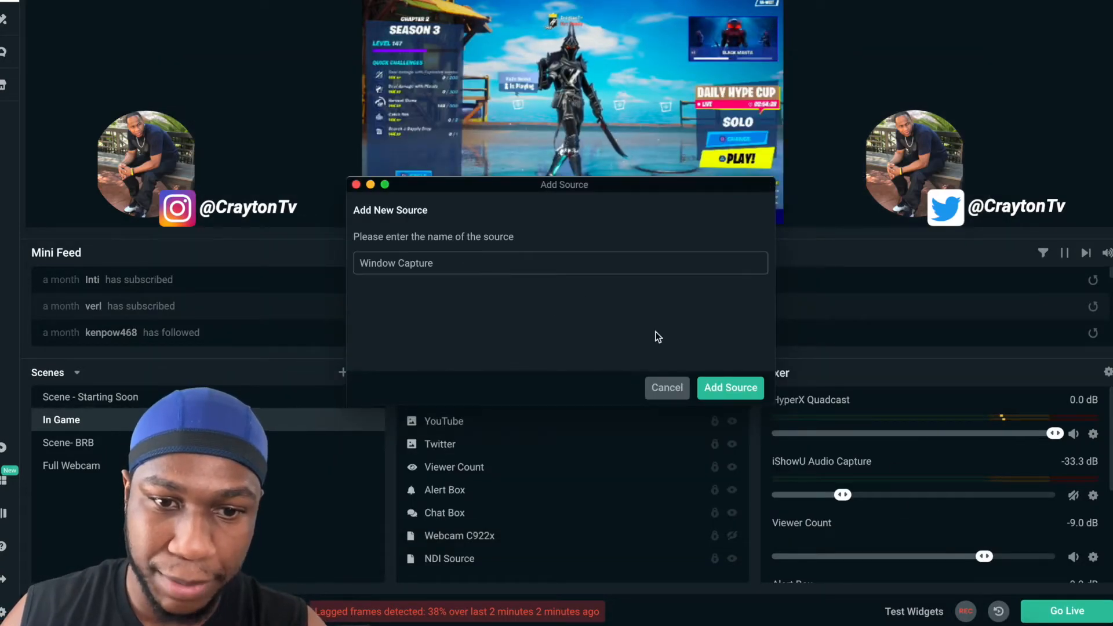
{"action": "left_click", "coordinate": [729, 387]}
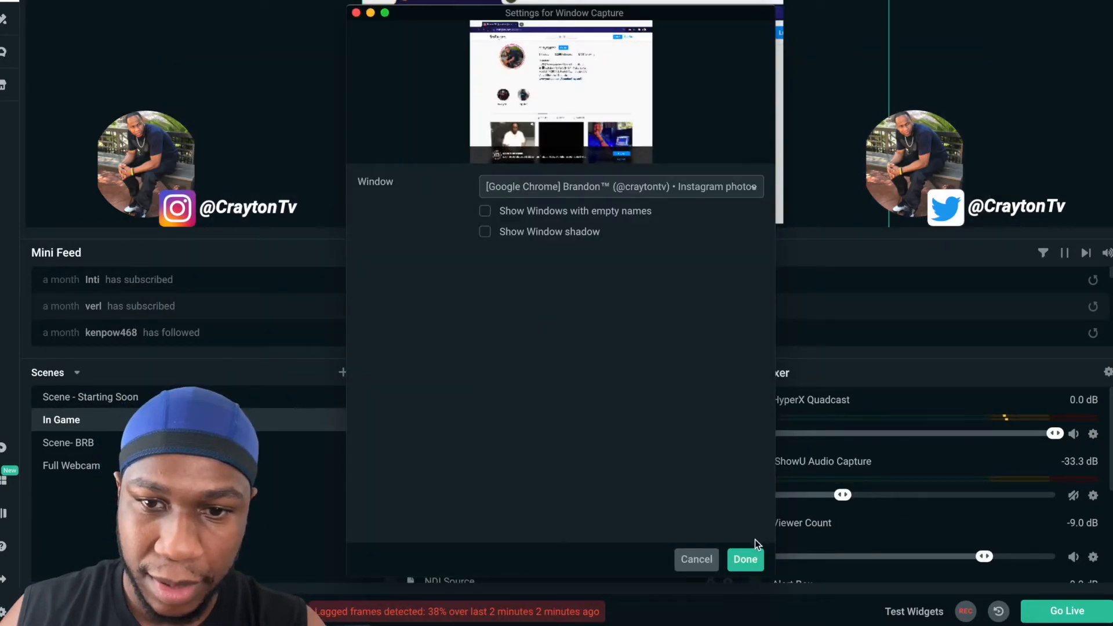
{"action": "left_click", "coordinate": [744, 559]}
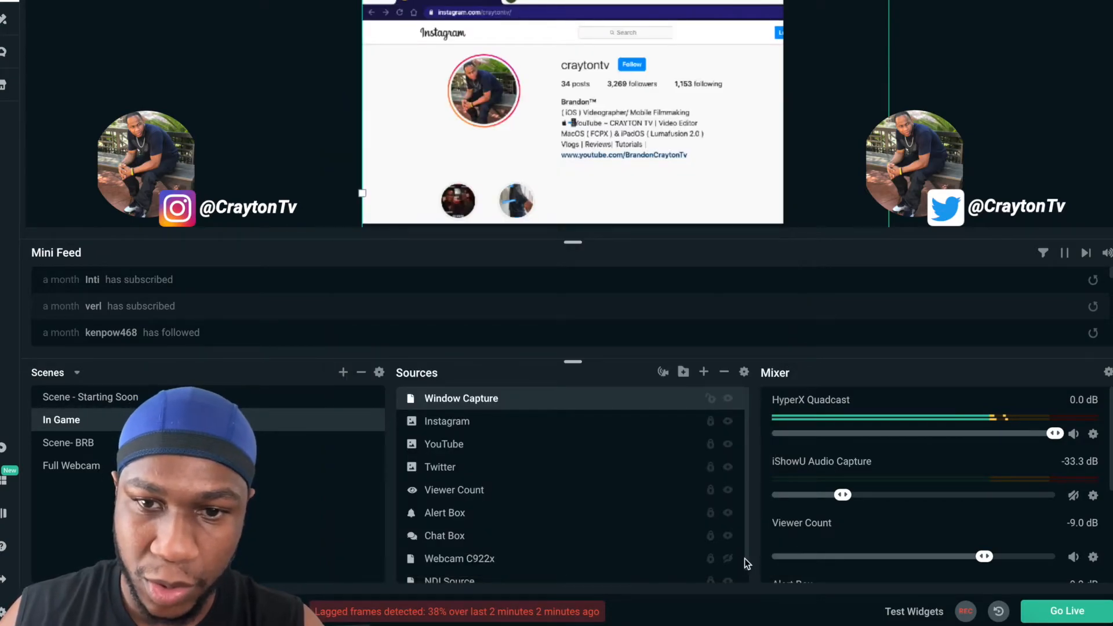